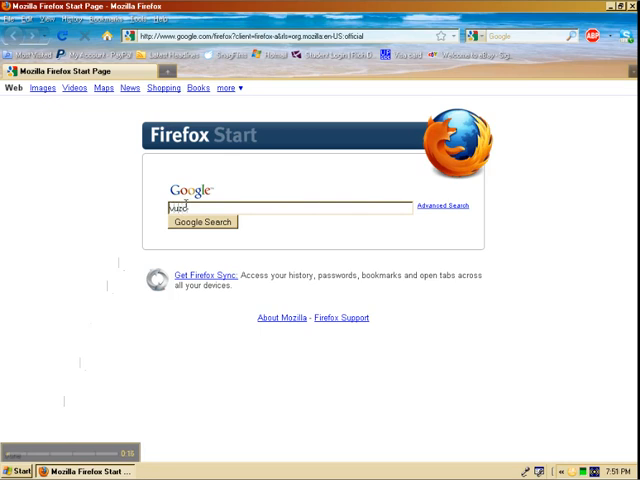
Search Google for 'vuze' and open the official vuze.com result
click(201, 221)
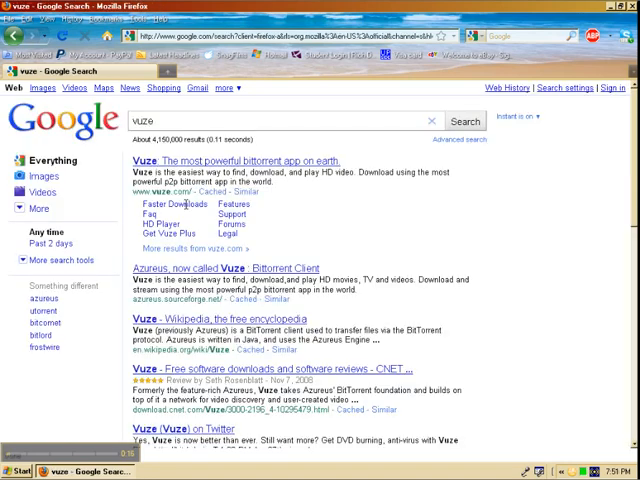
mouse_move(172, 165)
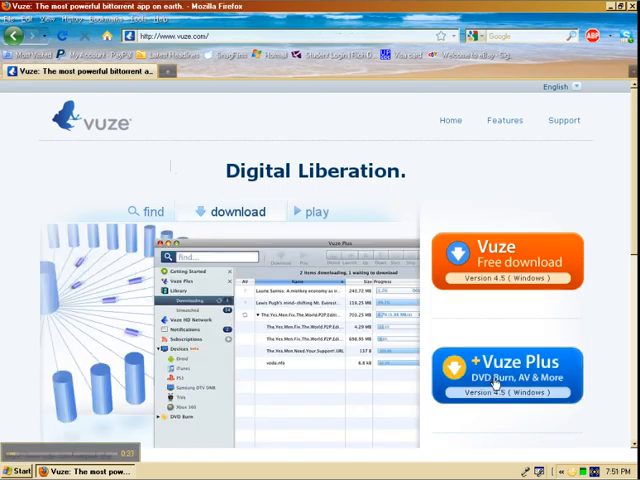
Request the free Vuze download from vuze.com's orange download button
click(318, 211)
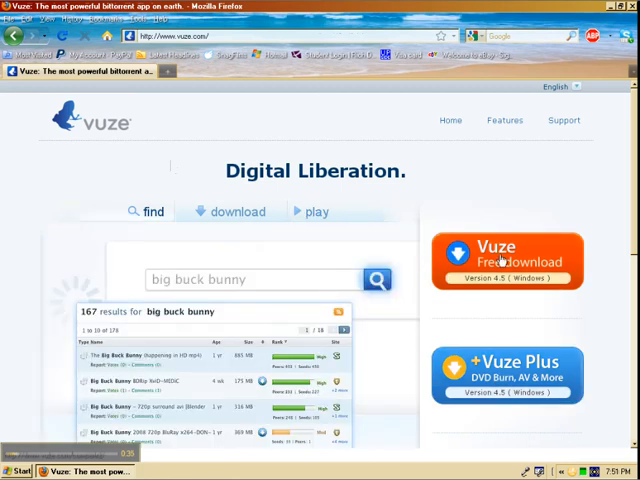
click(233, 211)
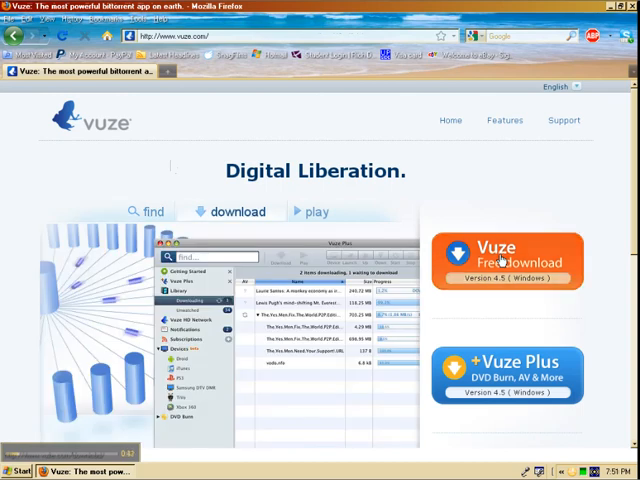
click(506, 260)
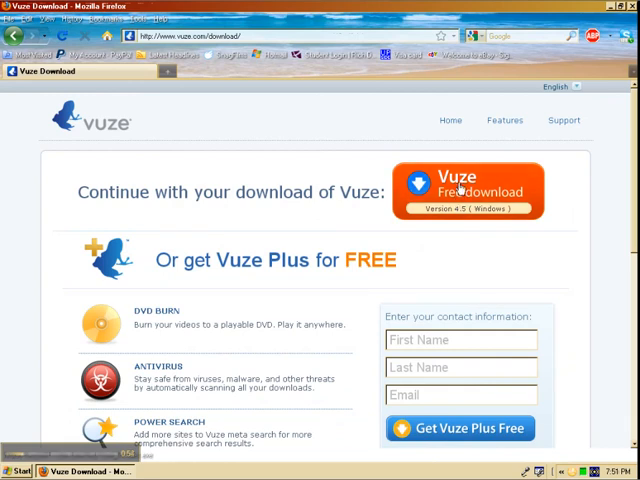
Continue the free download and save Vuze_Installer(4).exe to disk
click(462, 190)
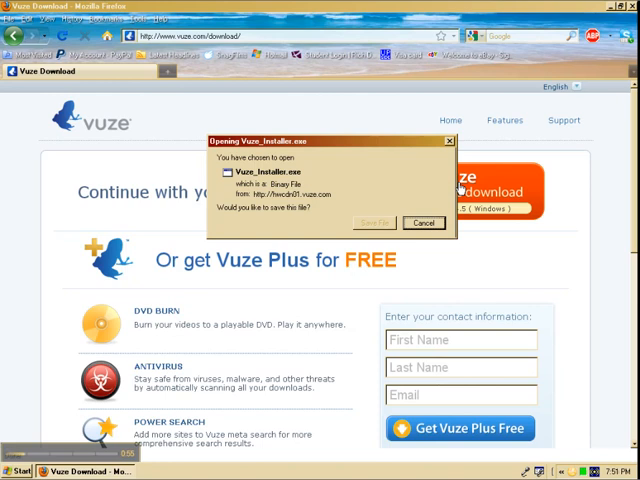
click(373, 222)
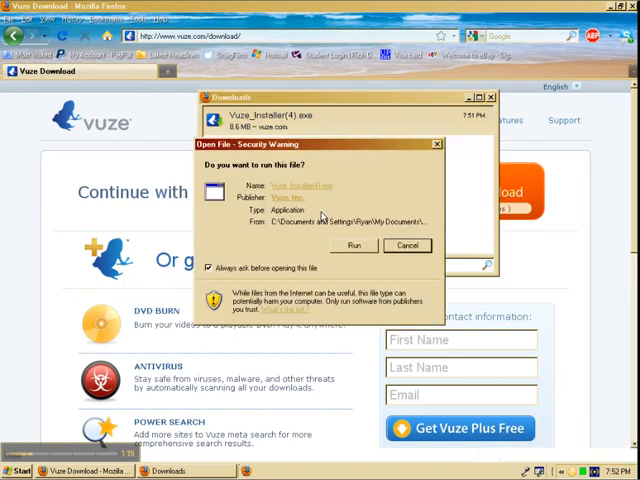
Run Vuze_Installer(4).exe from the security warning to launch the Vuze 4.5 wizard
click(353, 246)
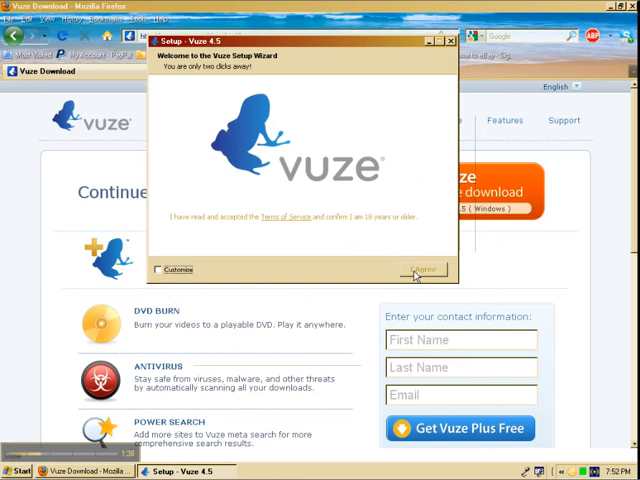
Accept the Vuze terms and continue without Vuze Remote or Bing search
click(424, 269)
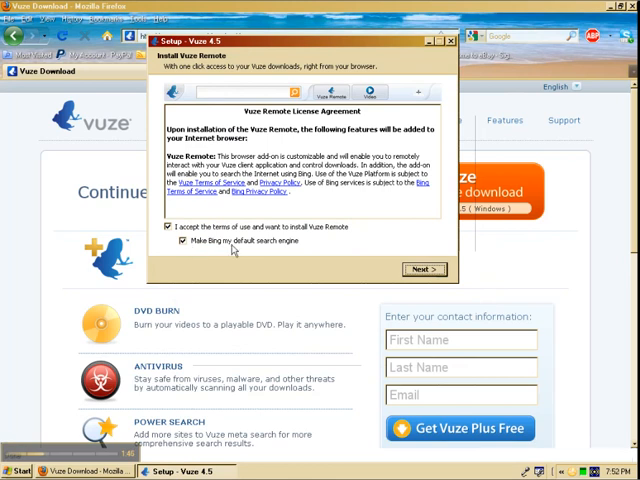
mouse_move(272, 258)
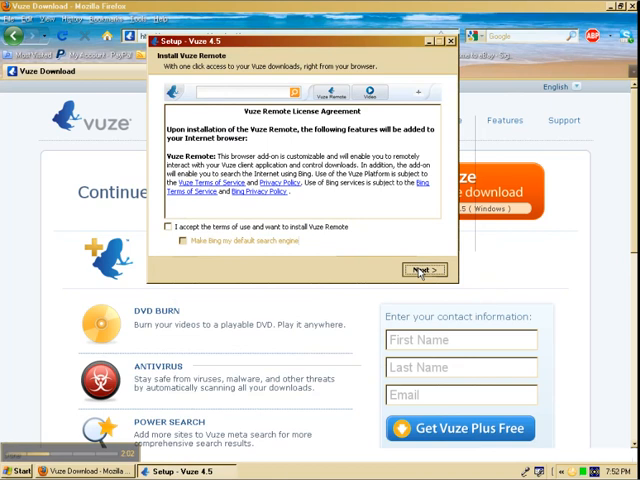
click(420, 270)
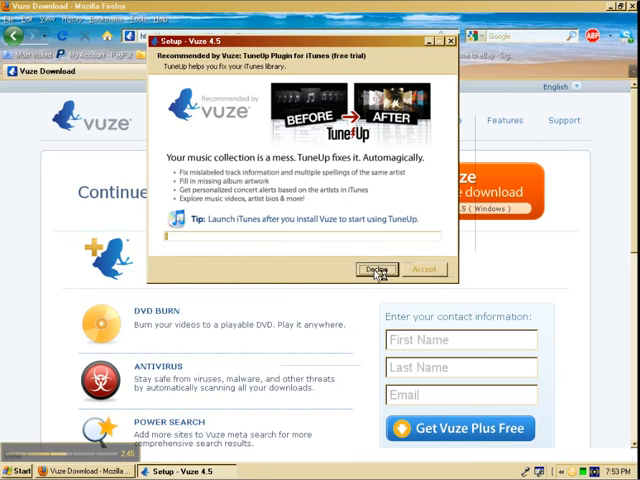
Decline the TuneUp Plugin for iTunes offer to finish setup
click(375, 269)
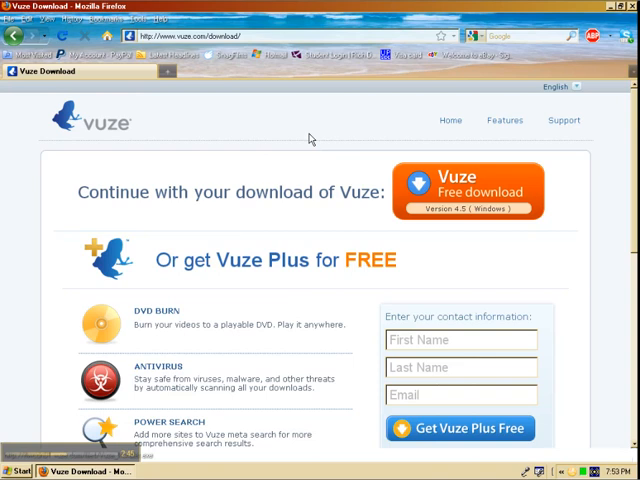
mouse_move(308, 138)
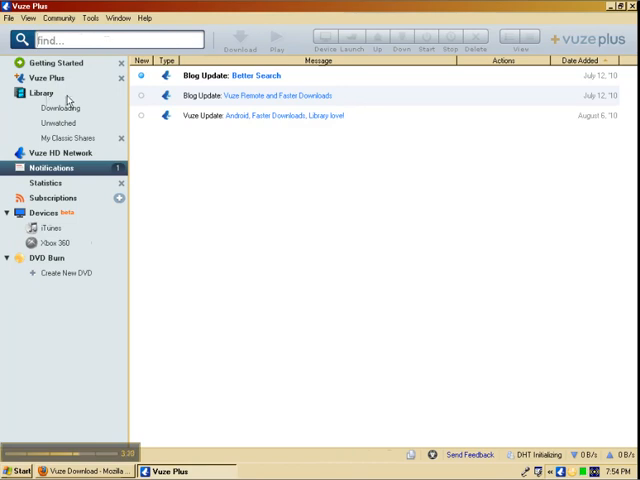
Go to Library, then Getting Started, in the Vuze sidebar
click(53, 63)
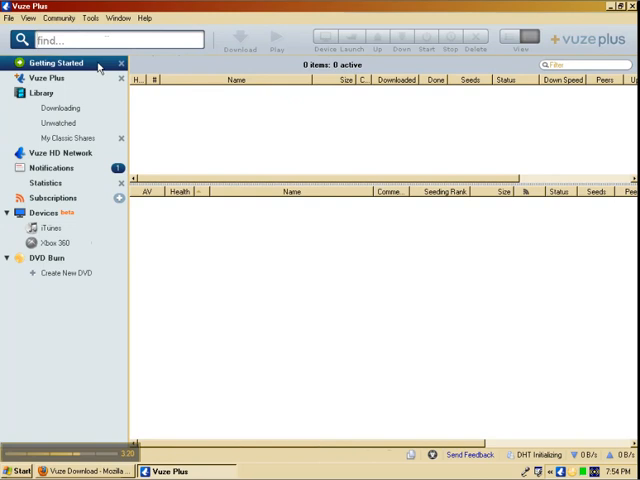
click(55, 62)
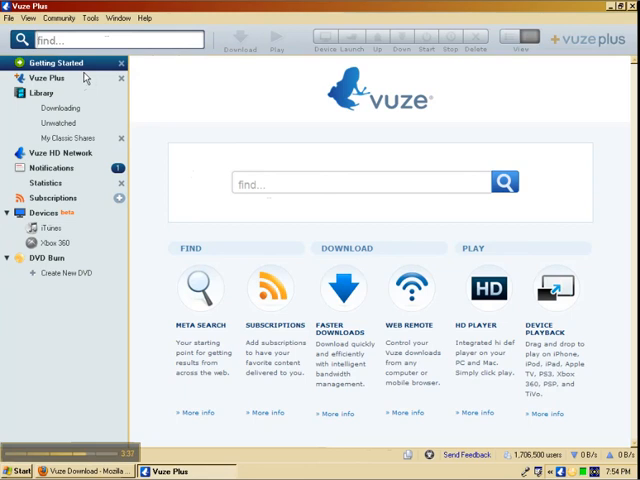
mouse_move(85, 78)
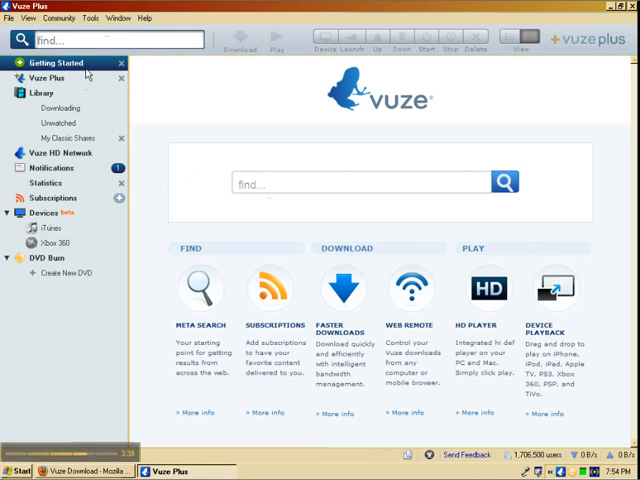